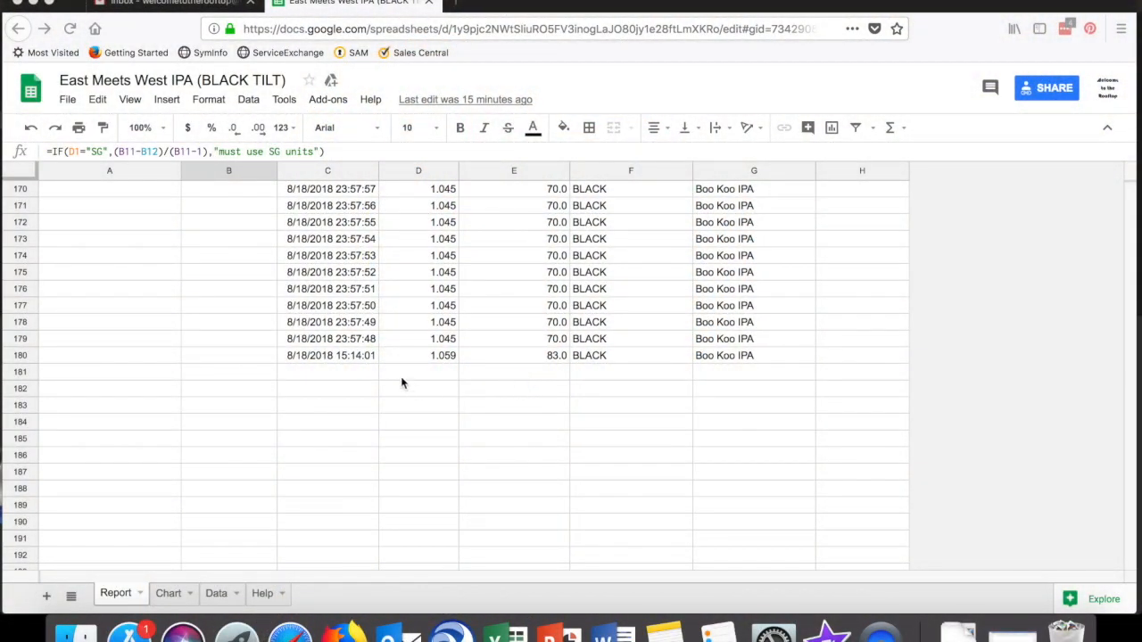
{"action": "mouse_move", "coordinate": [338, 360]}
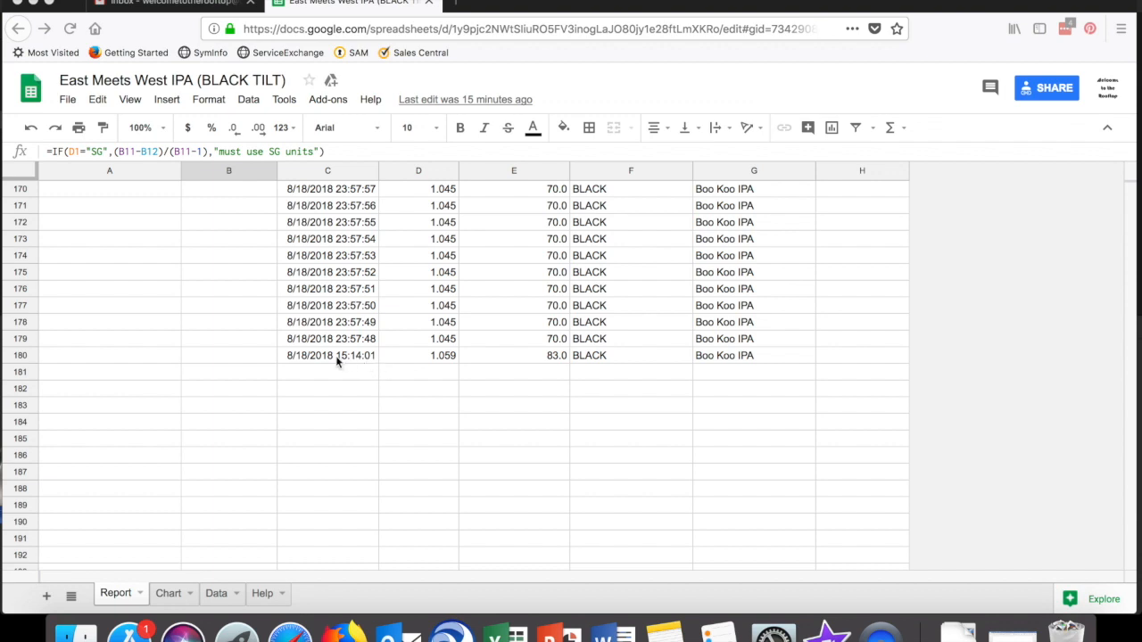
{"action": "mouse_move", "coordinate": [346, 367]}
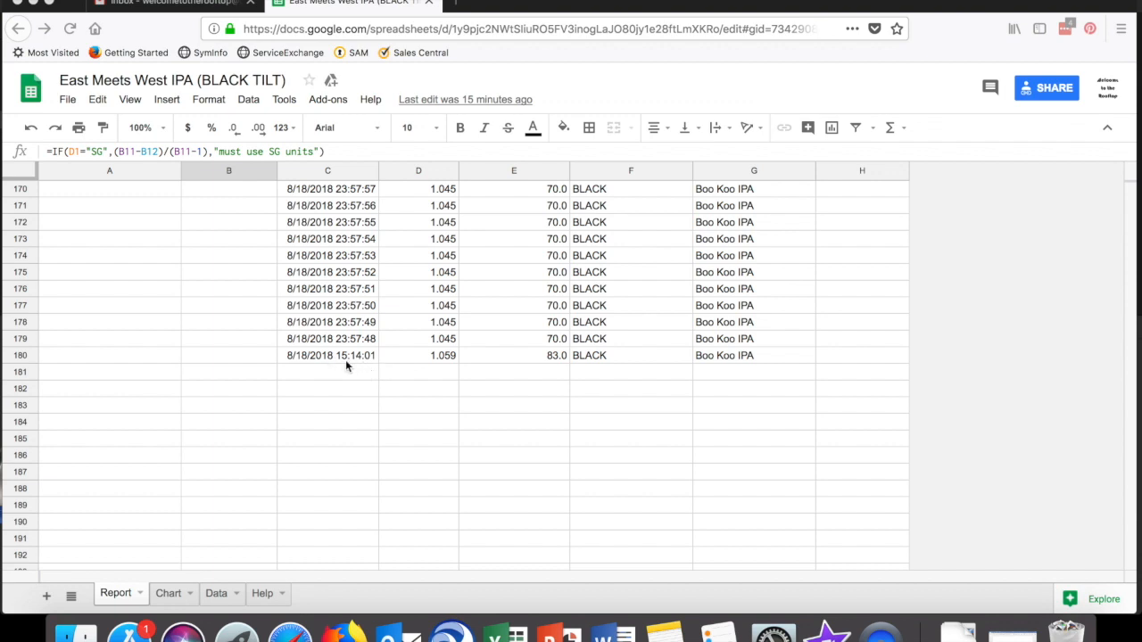
{"action": "mouse_move", "coordinate": [351, 364]}
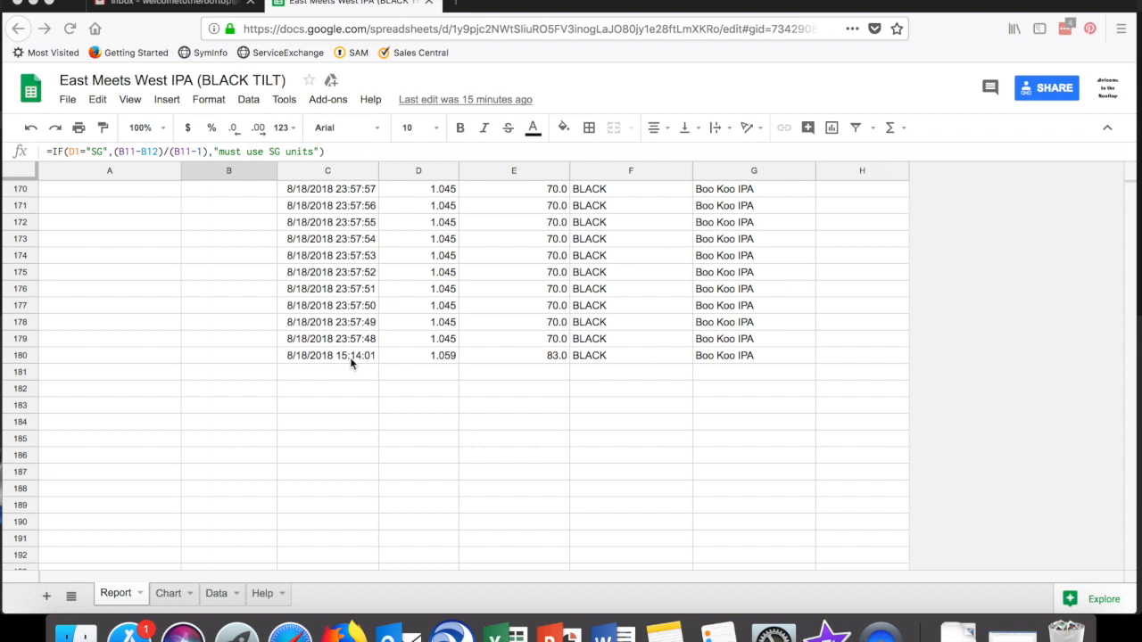
{"action": "mouse_move", "coordinate": [310, 339]}
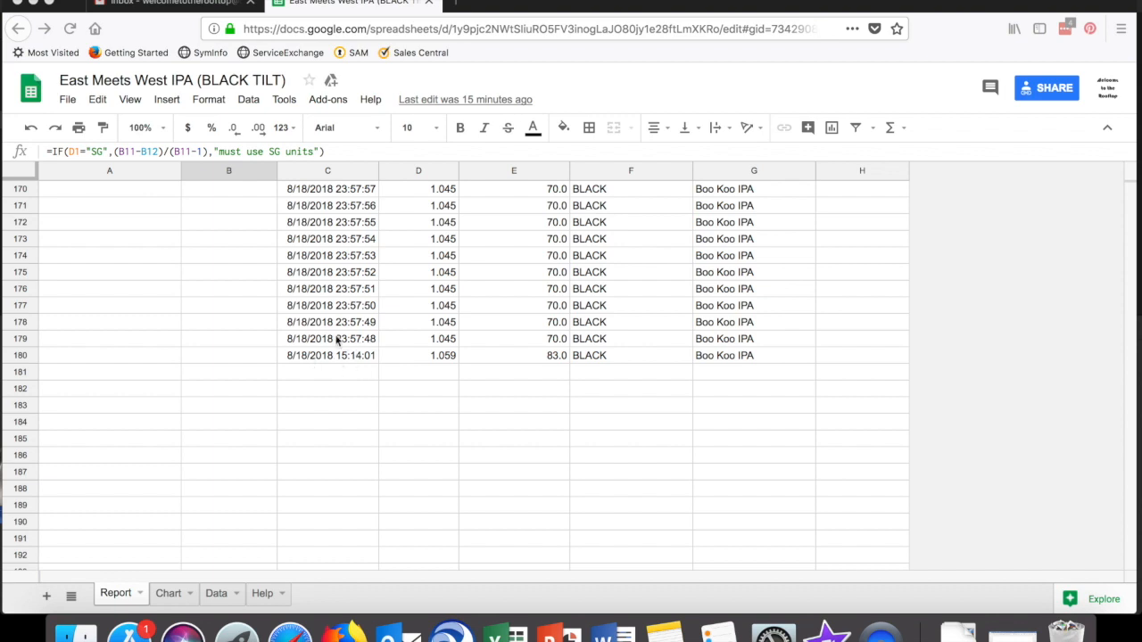
{"action": "mouse_move", "coordinate": [353, 360]}
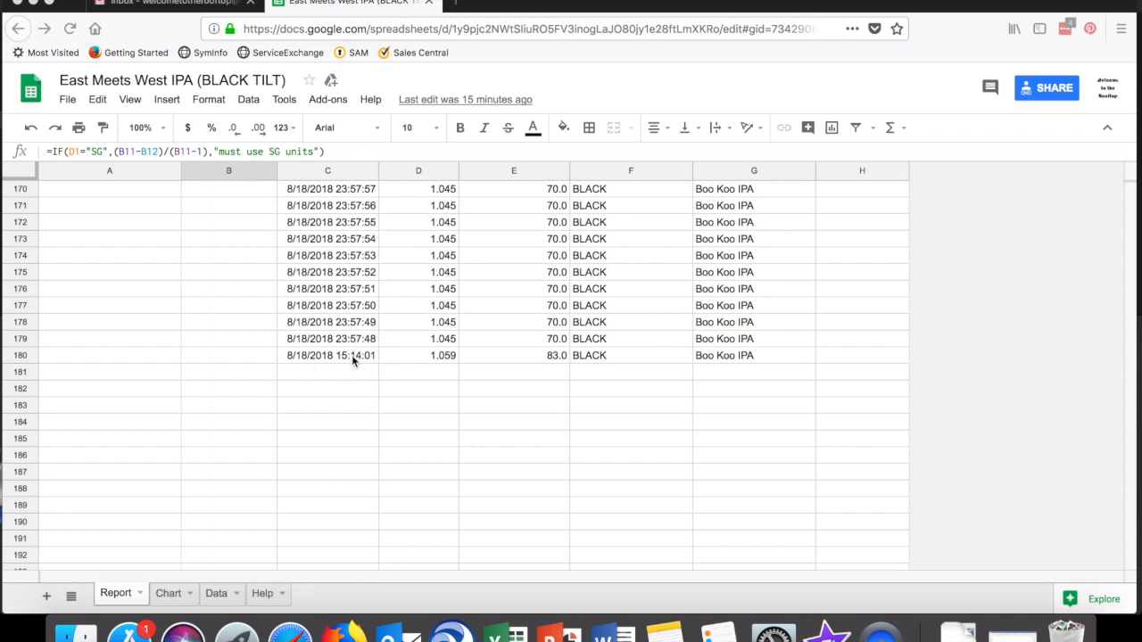
{"action": "mouse_move", "coordinate": [351, 344]}
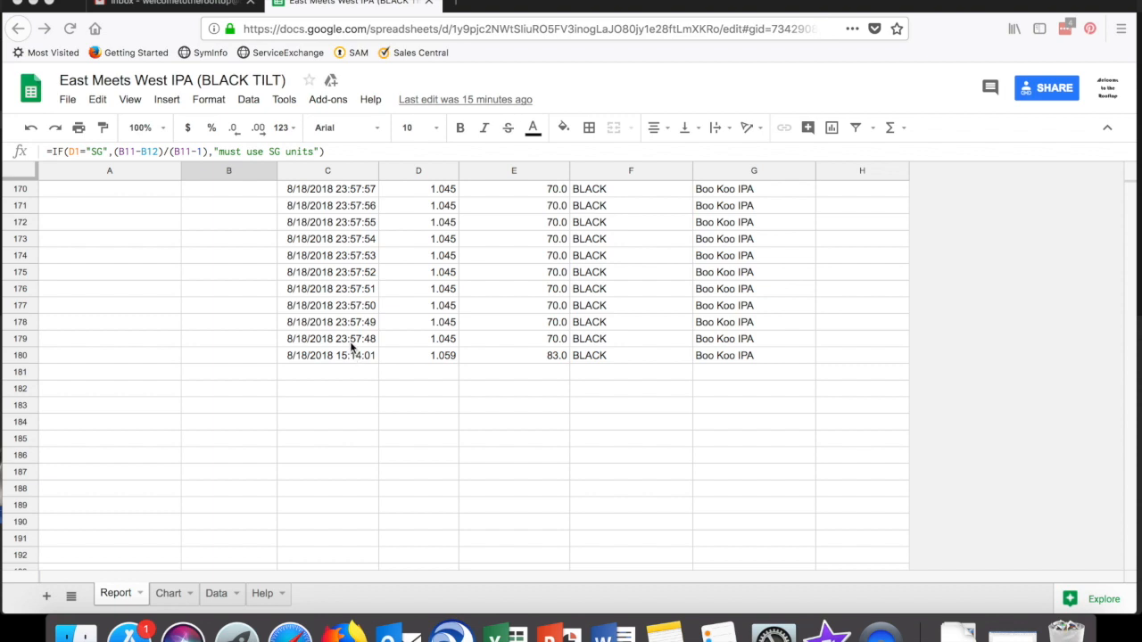
{"action": "mouse_move", "coordinate": [405, 349]}
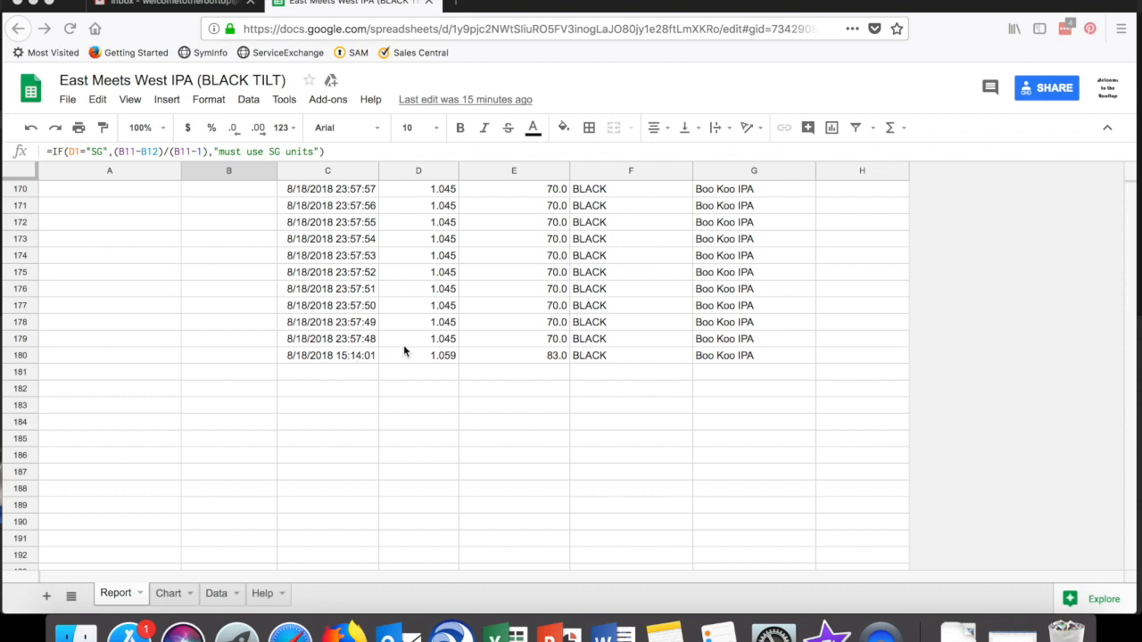
{"action": "mouse_move", "coordinate": [445, 353]}
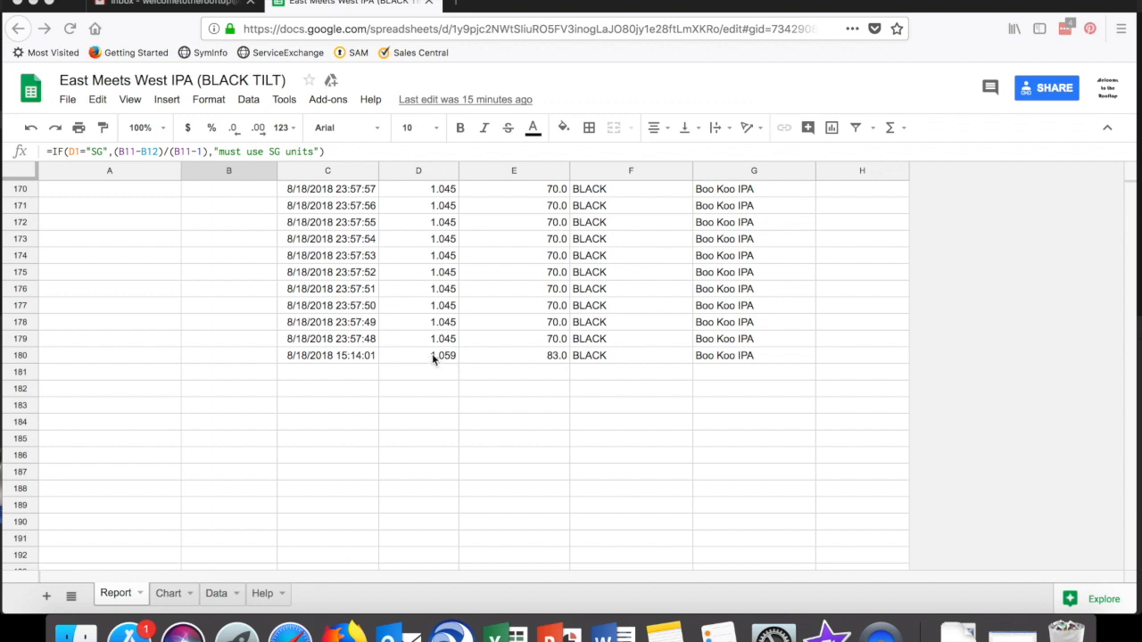
{"action": "mouse_move", "coordinate": [437, 336]}
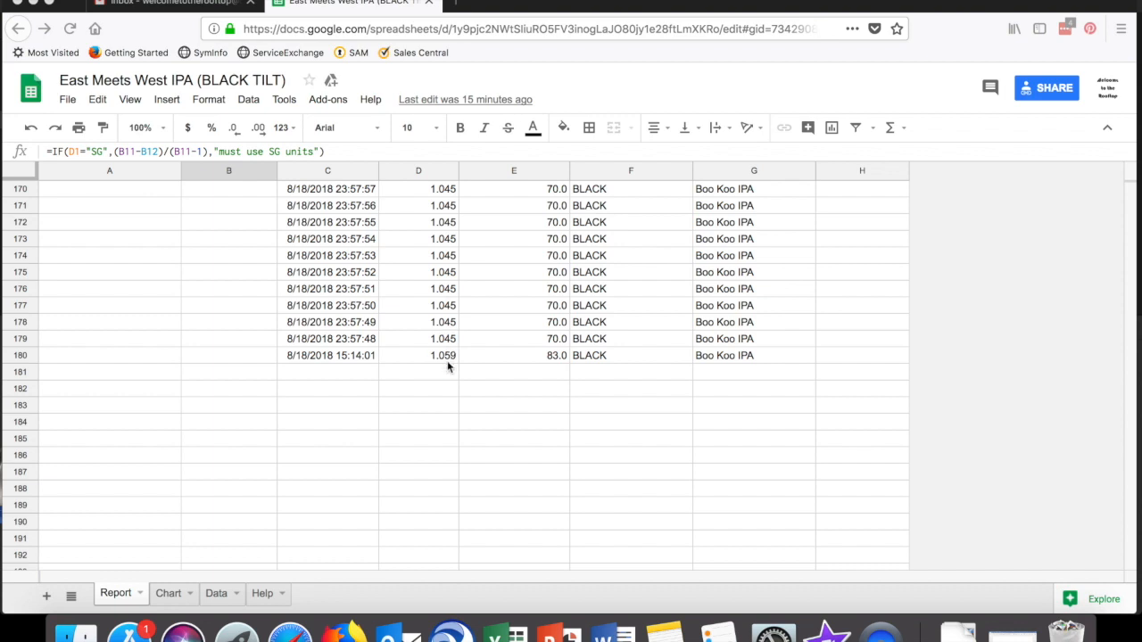
{"action": "mouse_move", "coordinate": [442, 355]}
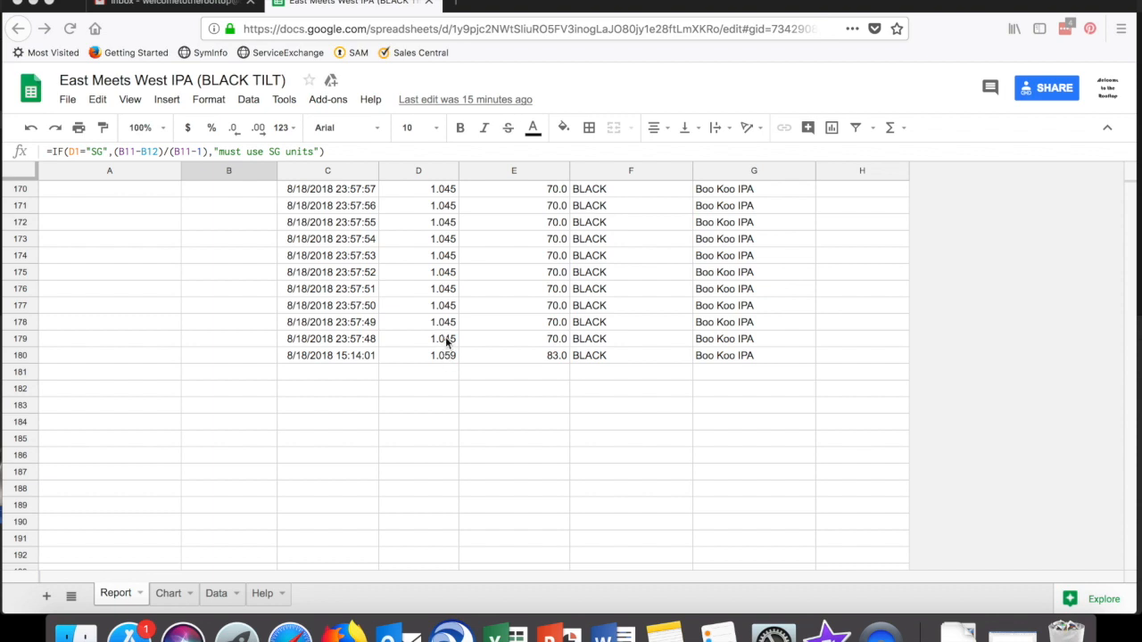
Scroll the Report sheet back to the top summary showing 86.67% attenuation and 5.12% ABV.
{"action": "scroll", "scroll_direction": "up", "scroll_amount": 3}
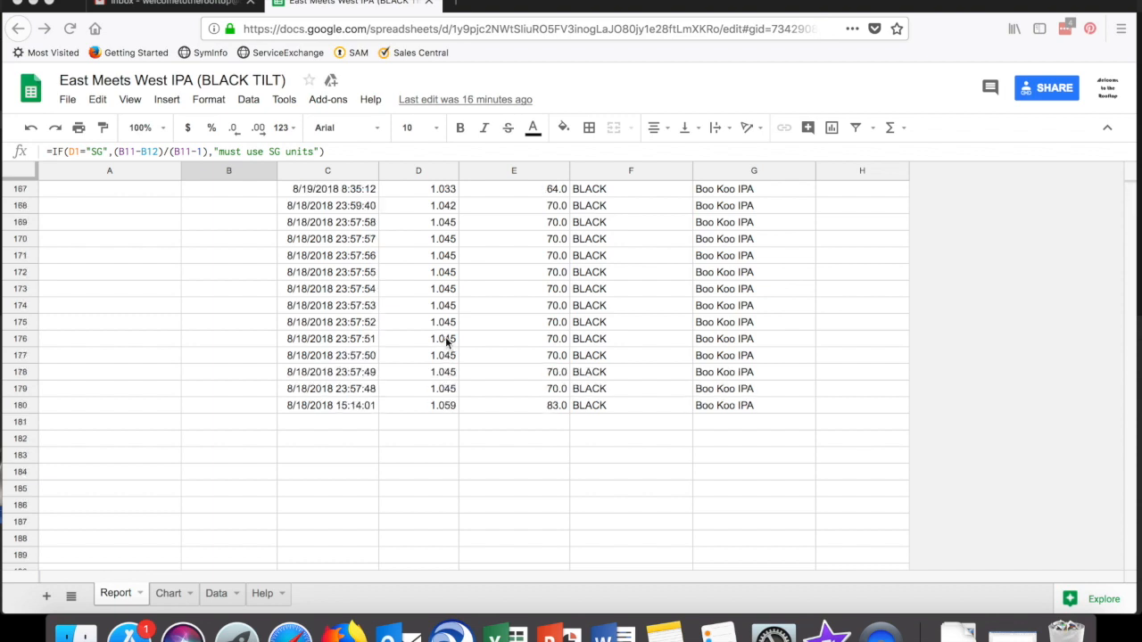
{"action": "scroll", "scroll_direction": "up", "scroll_amount": 3}
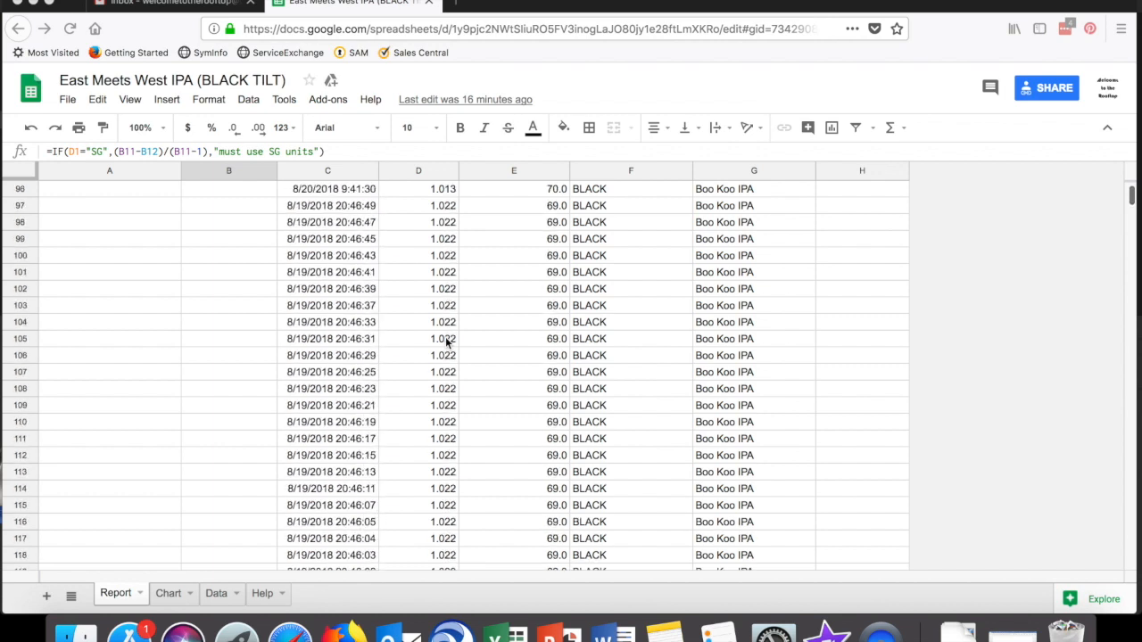
{"action": "scroll", "scroll_direction": "down", "scroll_amount": 3}
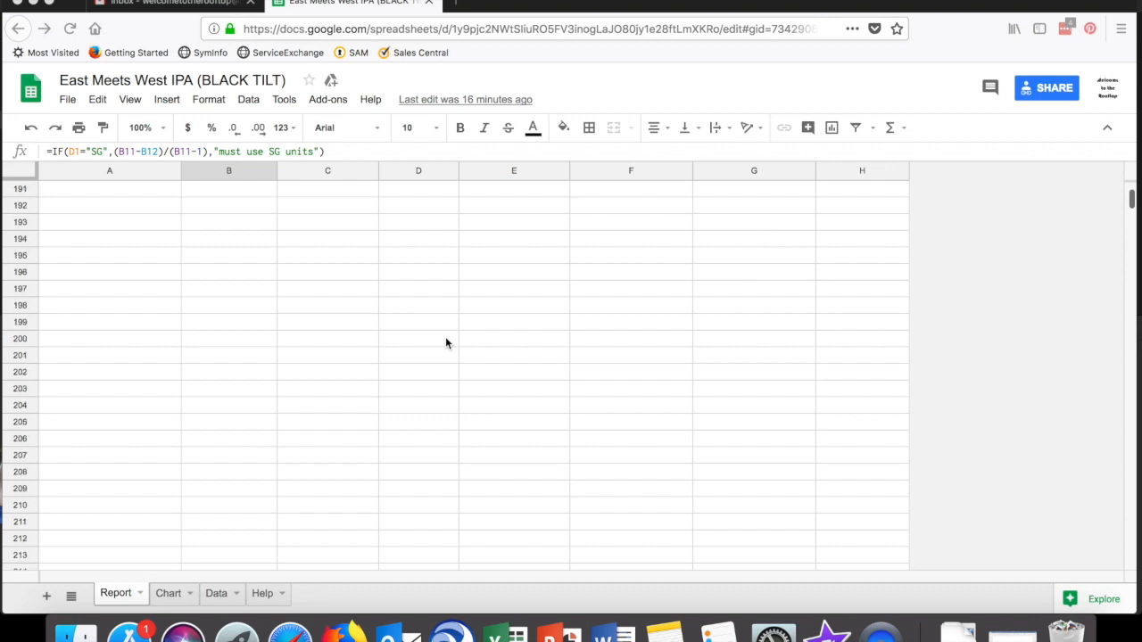
{"action": "scroll", "scroll_direction": "up", "scroll_amount": 3}
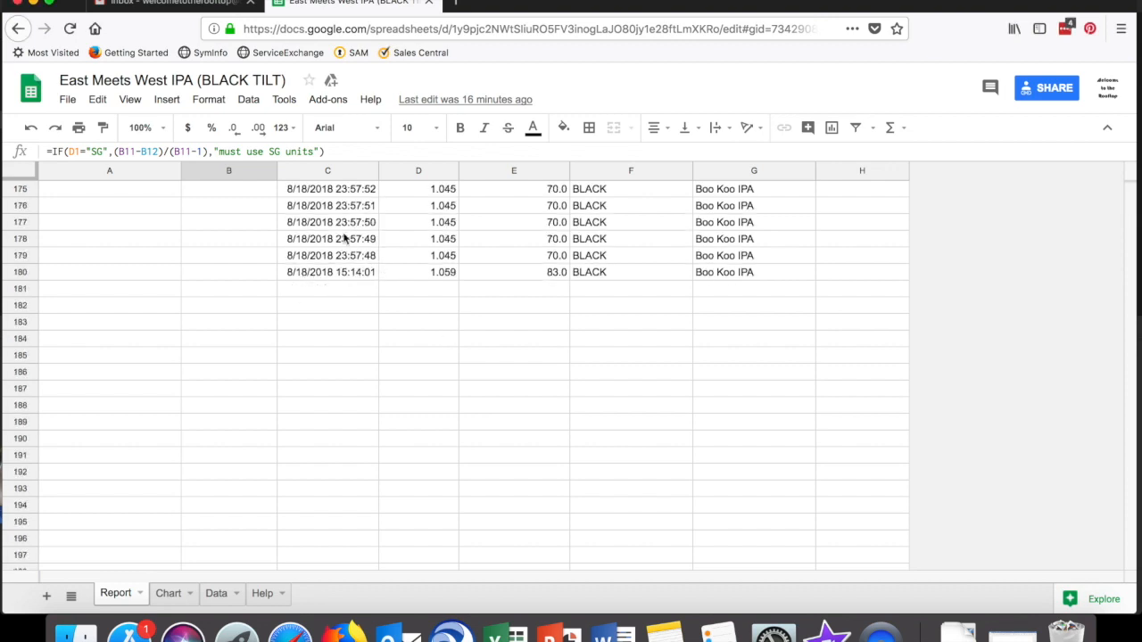
{"action": "scroll", "scroll_direction": "up", "scroll_amount": 3}
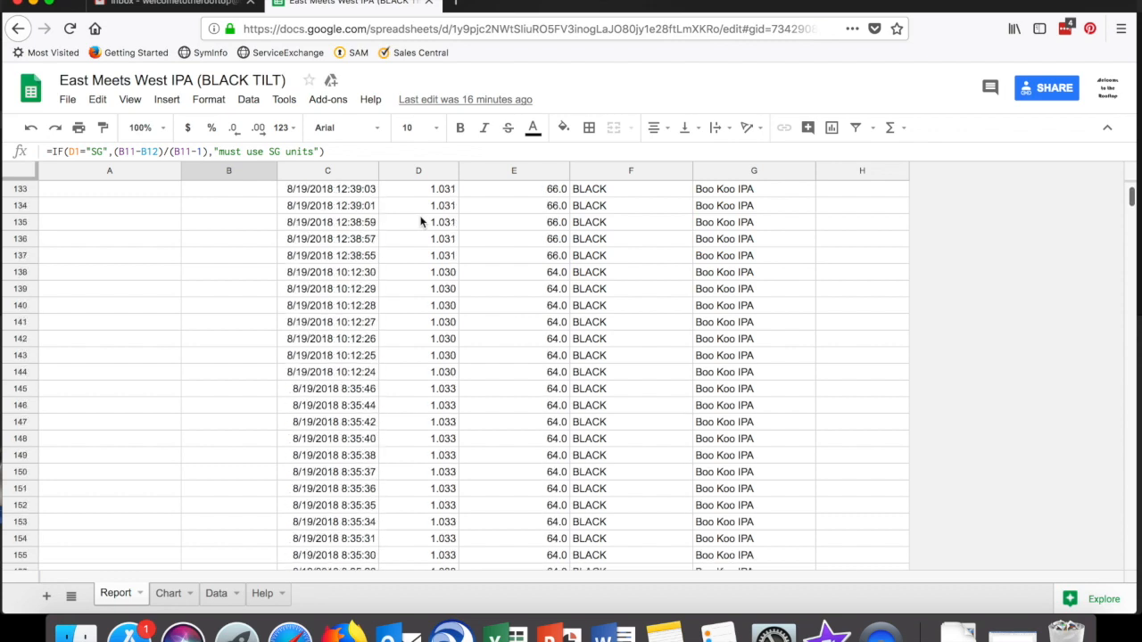
{"action": "scroll", "scroll_direction": "up", "scroll_amount": 3}
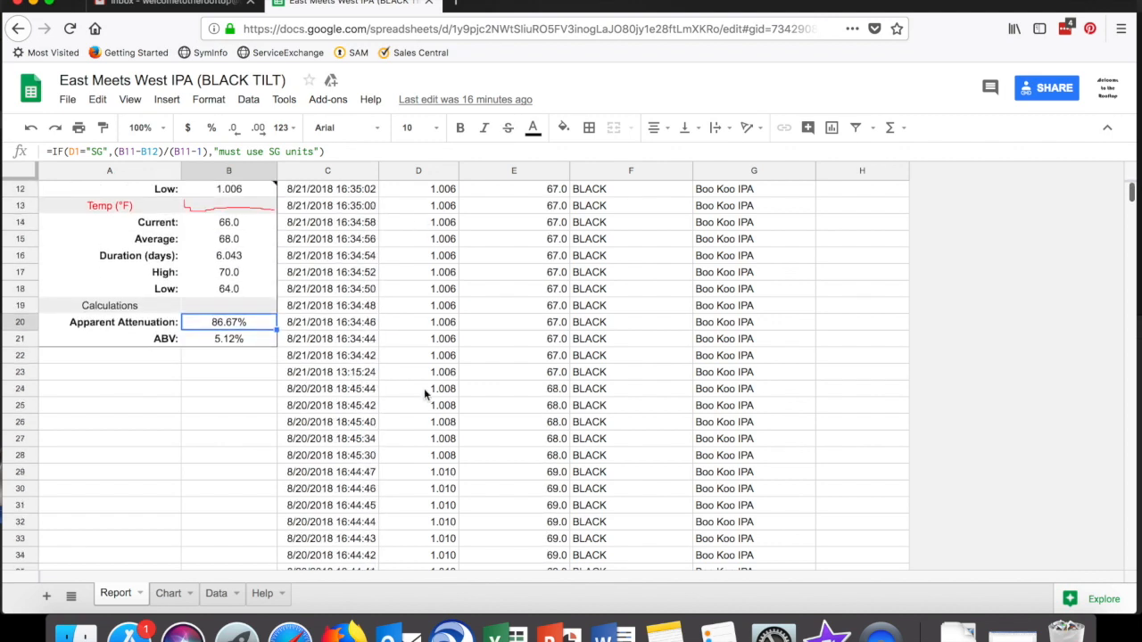
{"action": "left_click", "coordinate": [350, 355]}
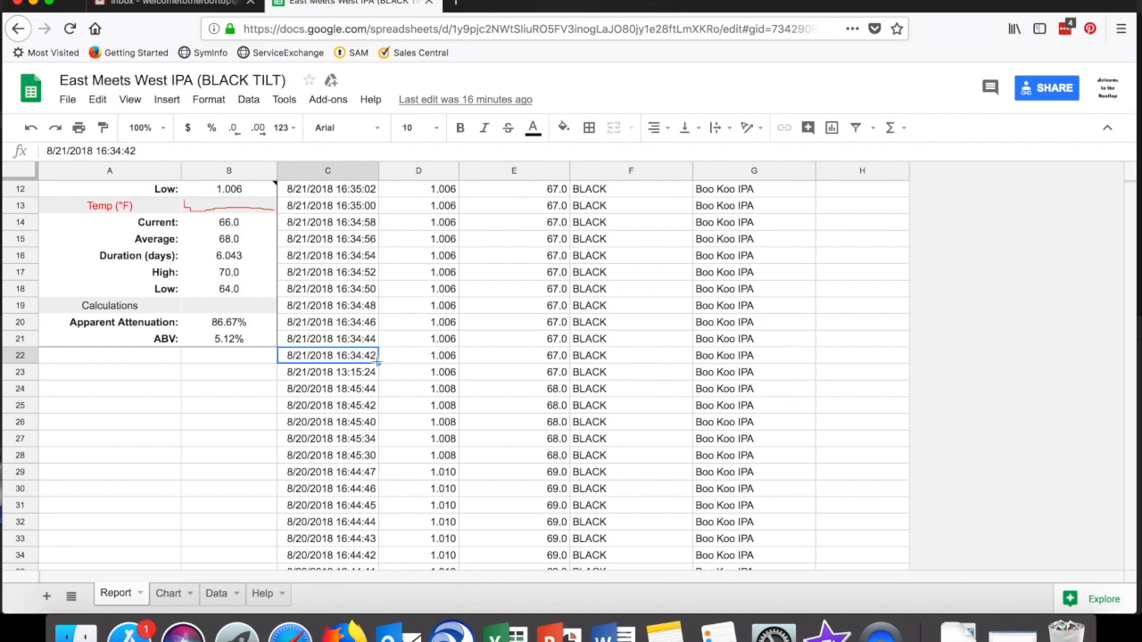
{"action": "mouse_move", "coordinate": [392, 360]}
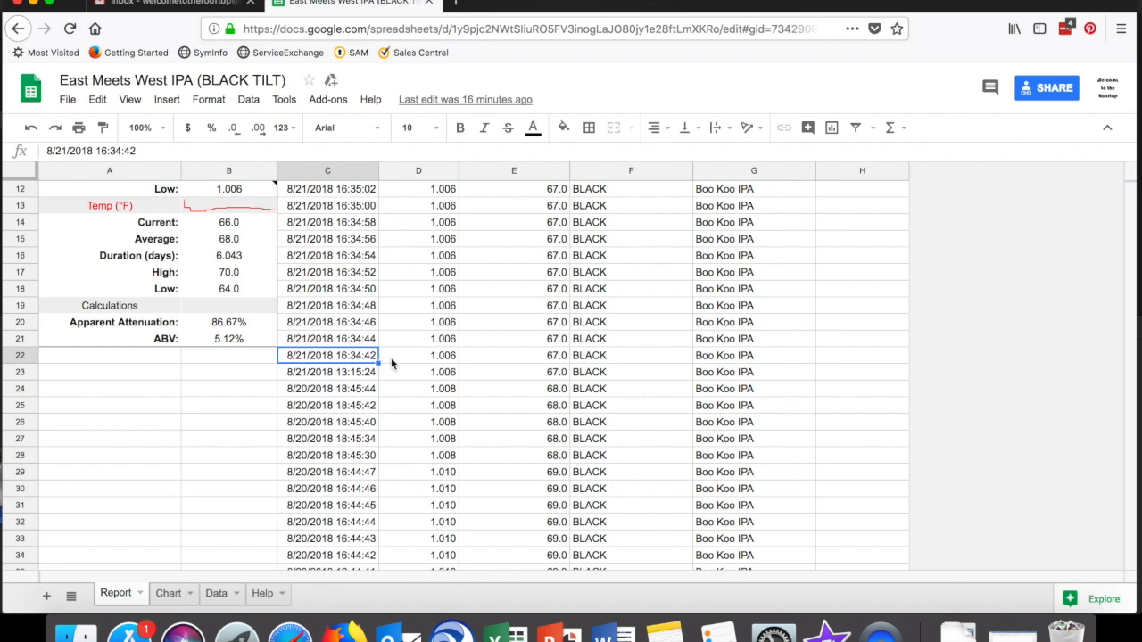
{"action": "mouse_move", "coordinate": [403, 360]}
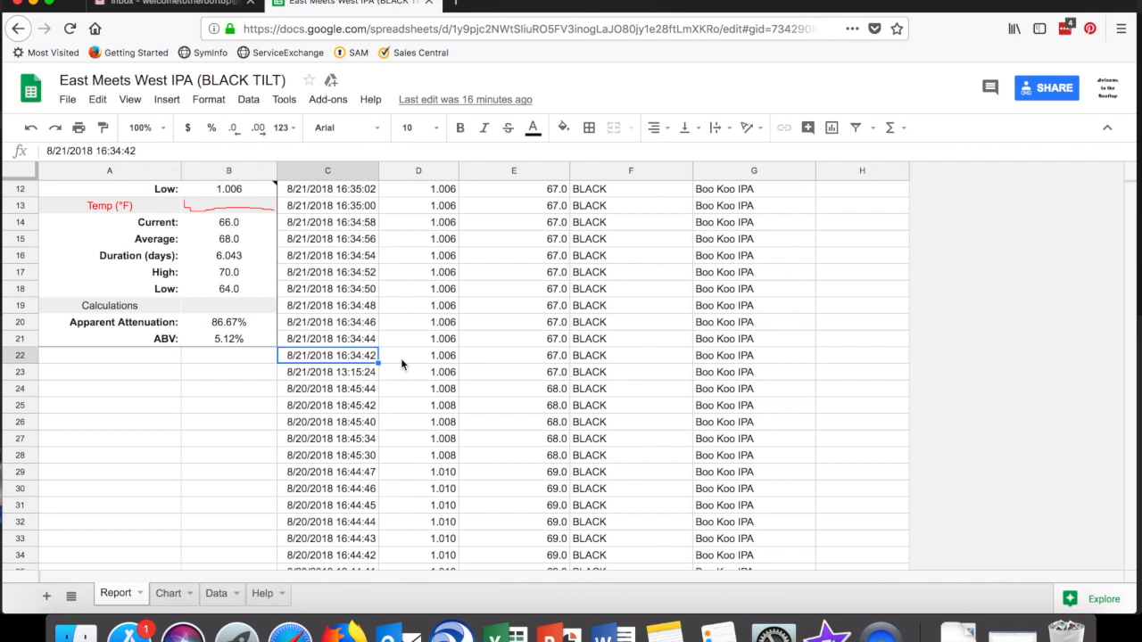
{"action": "mouse_move", "coordinate": [400, 352]}
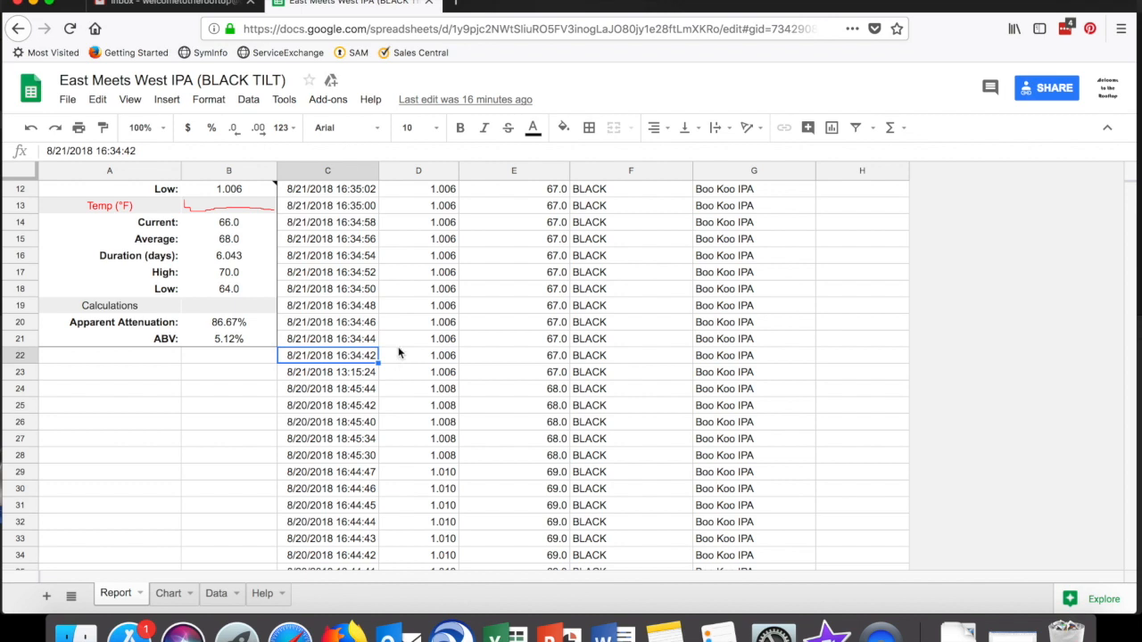
{"action": "mouse_move", "coordinate": [384, 354]}
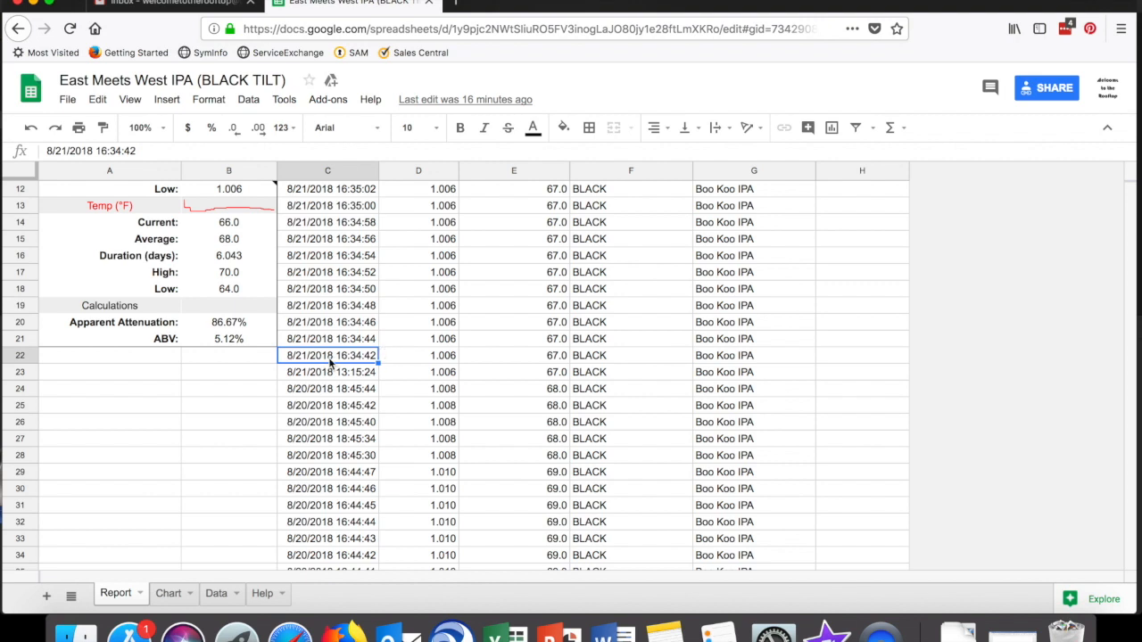
{"action": "mouse_move", "coordinate": [241, 342]}
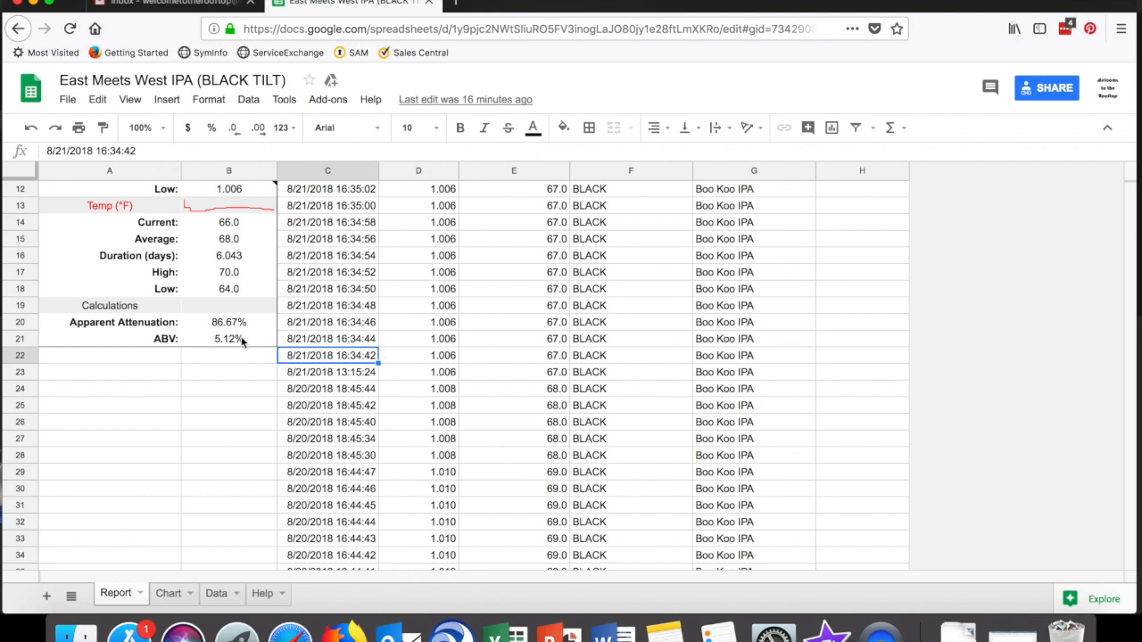
{"action": "left_click", "coordinate": [228, 321]}
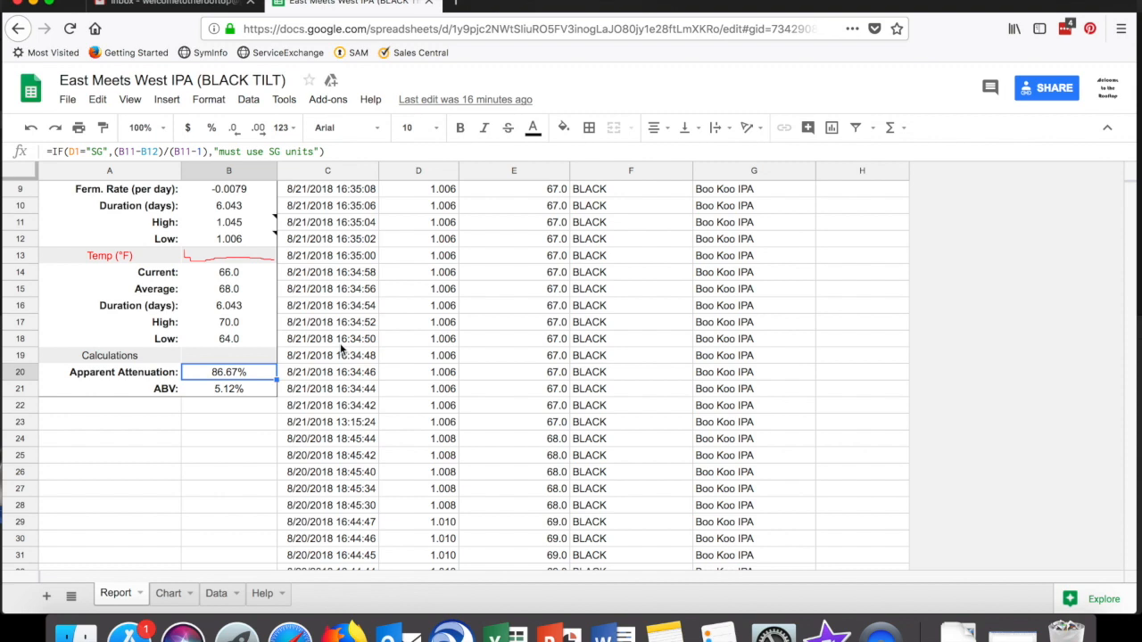
{"action": "mouse_move", "coordinate": [368, 373]}
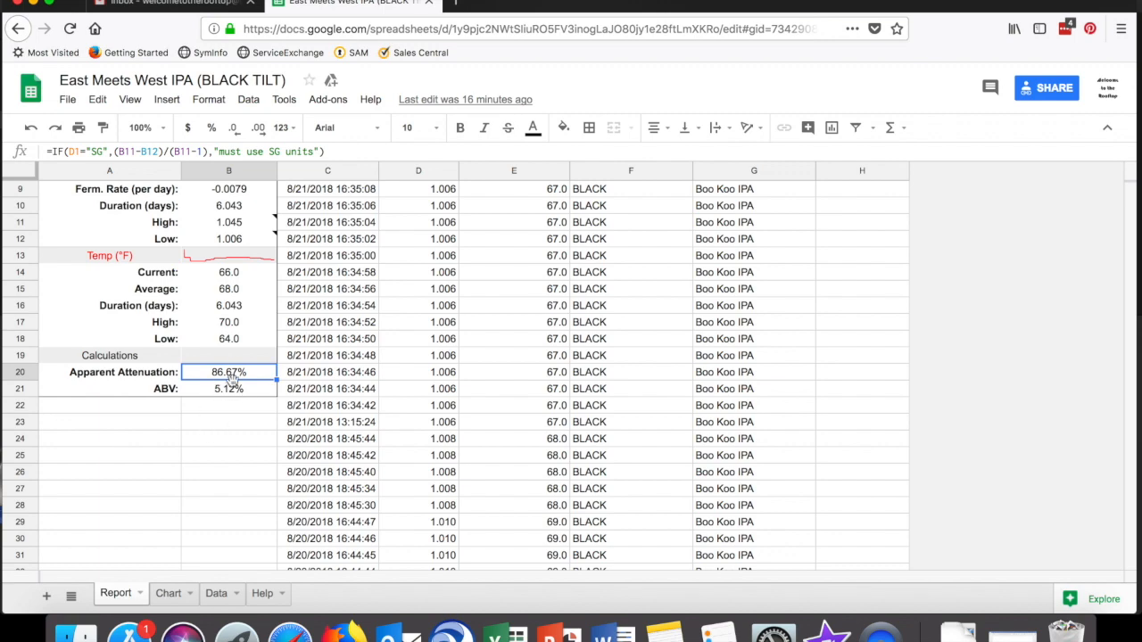
Switch to the Chart sheet plotting SG and temperature over time with trend lines.
{"action": "left_click", "coordinate": [168, 593]}
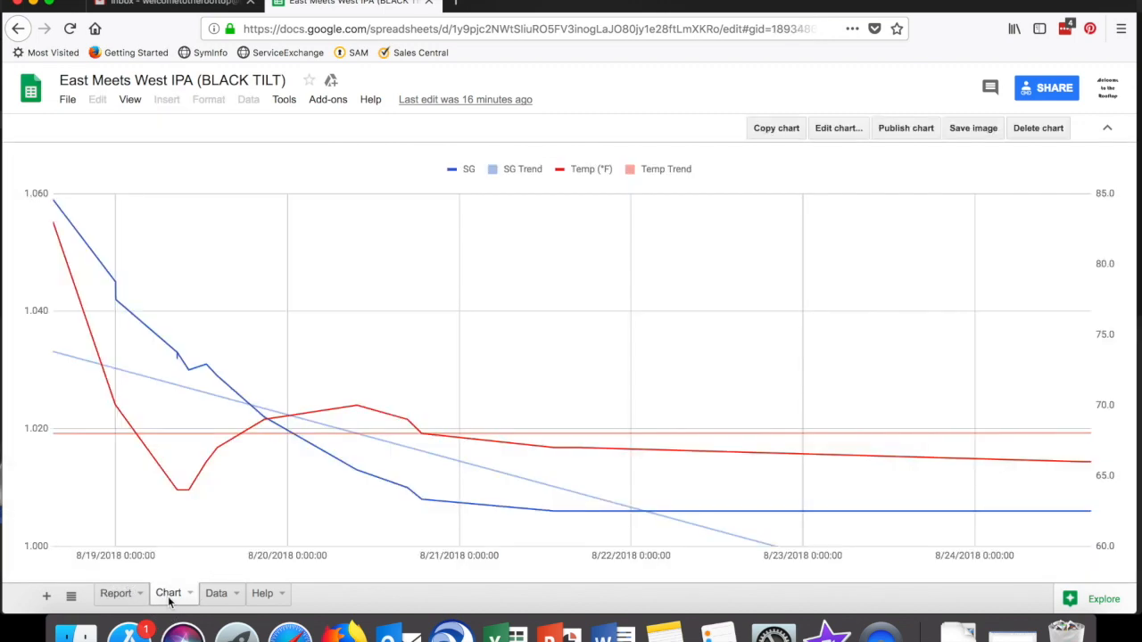
{"action": "mouse_move", "coordinate": [64, 214]}
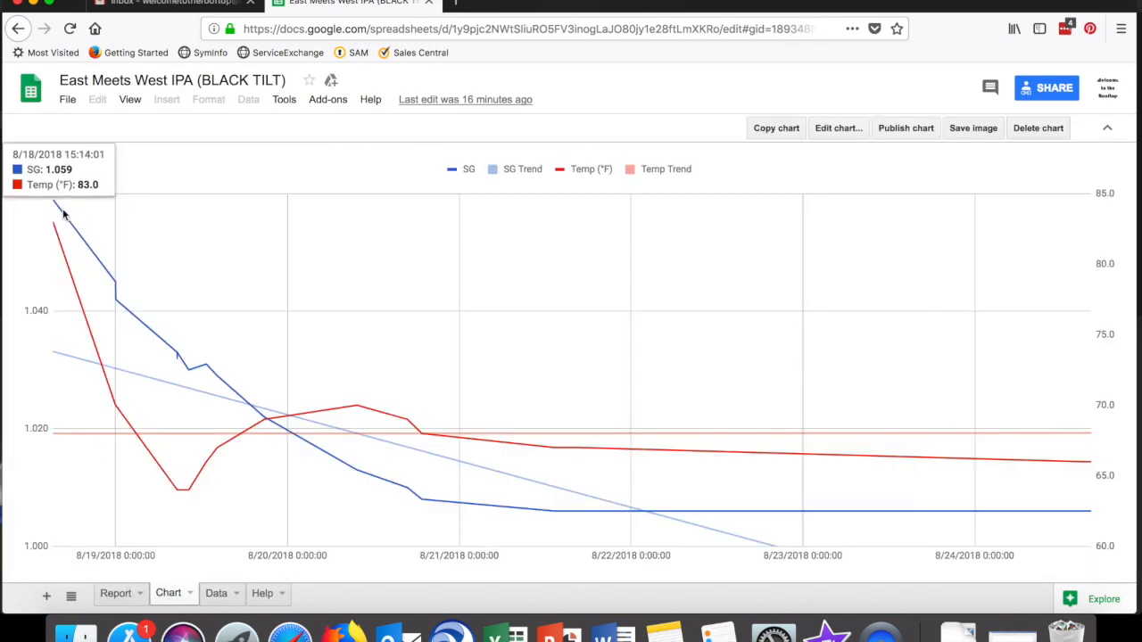
{"action": "mouse_move", "coordinate": [151, 330]}
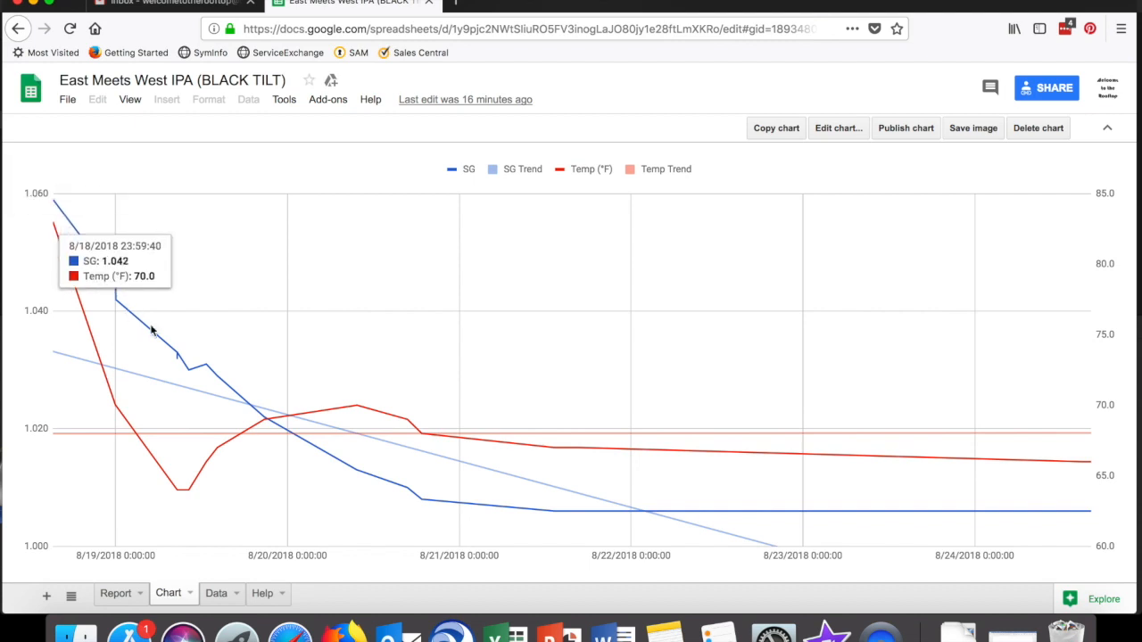
{"action": "mouse_move", "coordinate": [107, 557]}
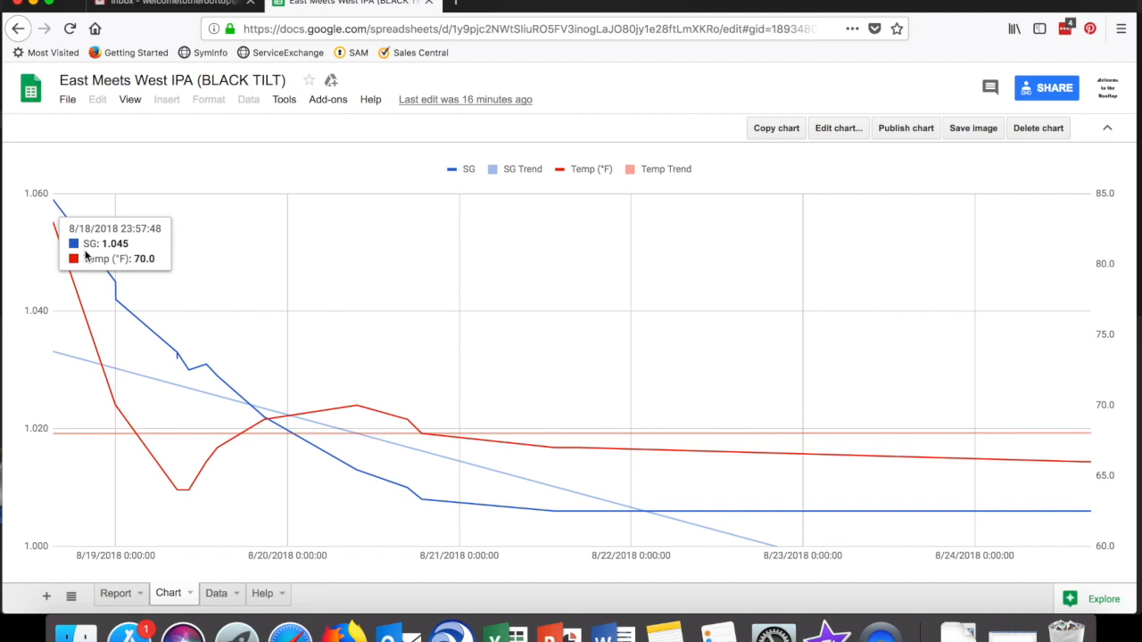
{"action": "mouse_move", "coordinate": [98, 275]}
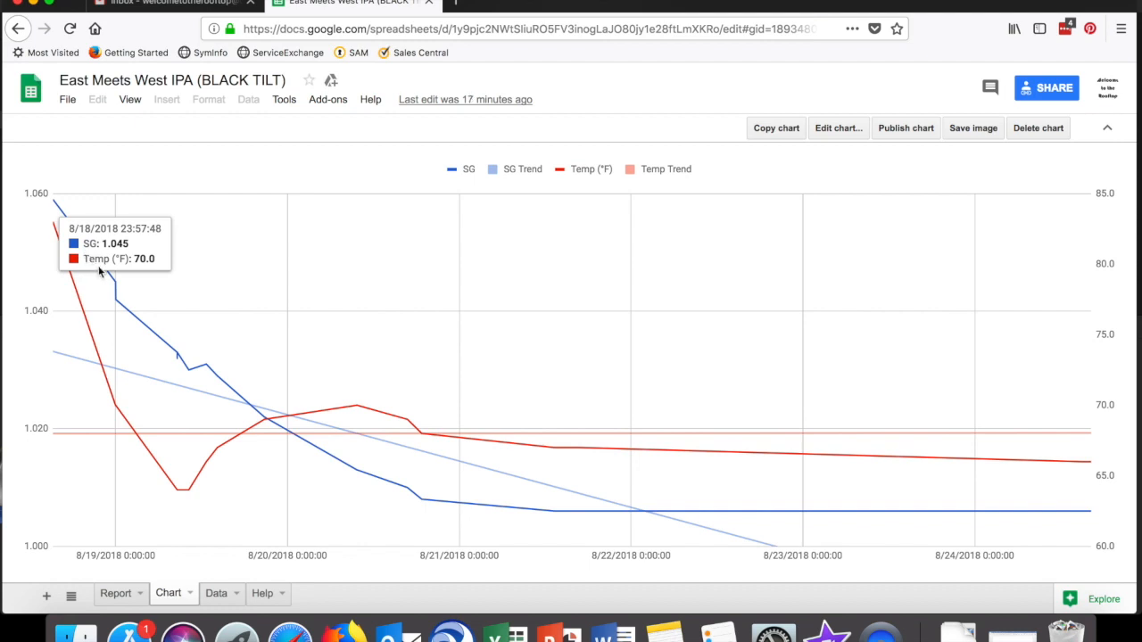
{"action": "mouse_move", "coordinate": [321, 498]}
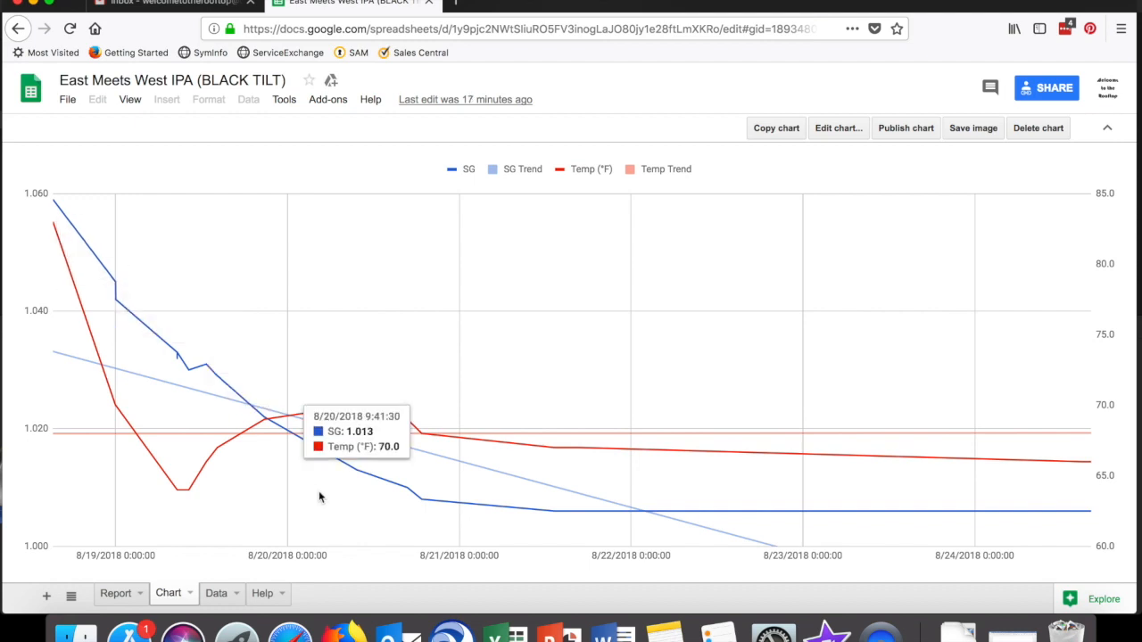
{"action": "mouse_move", "coordinate": [557, 525]}
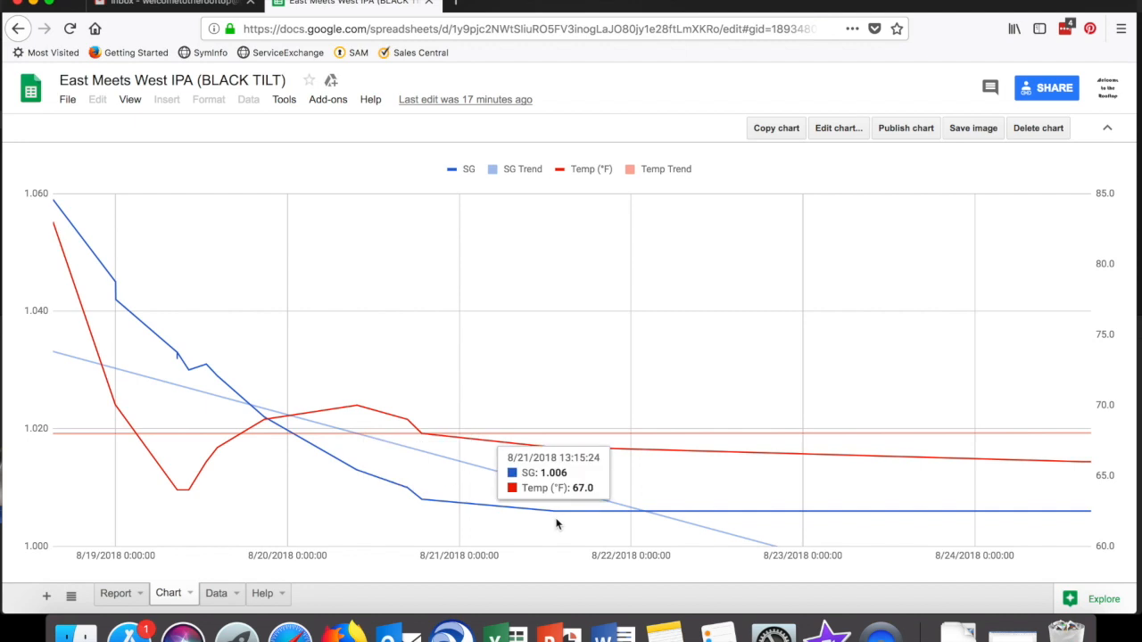